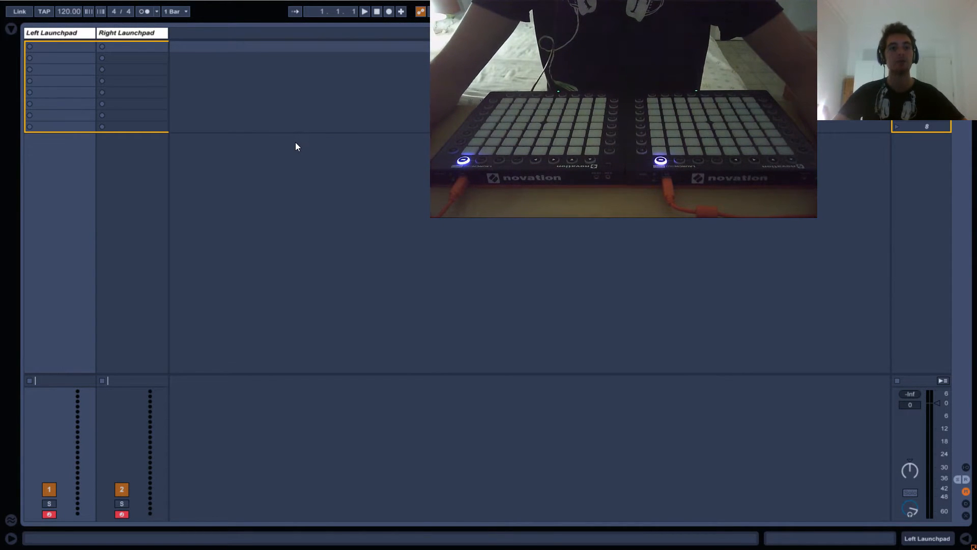
mouse_move(127, 267)
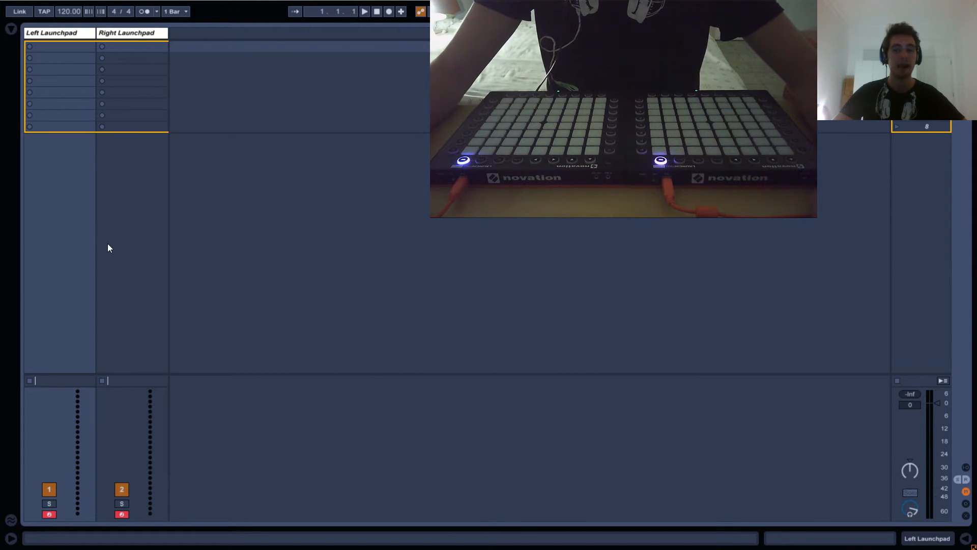
mouse_move(114, 249)
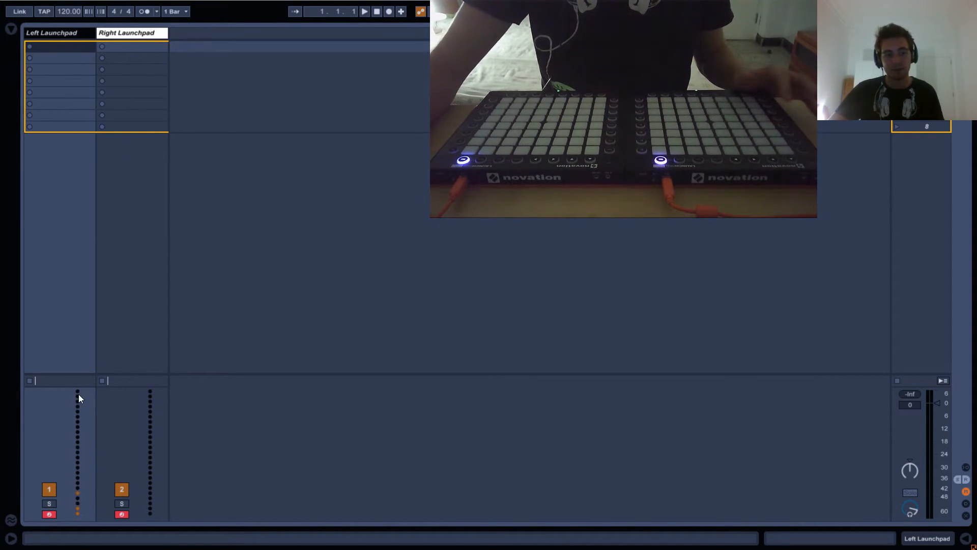
mouse_move(72, 393)
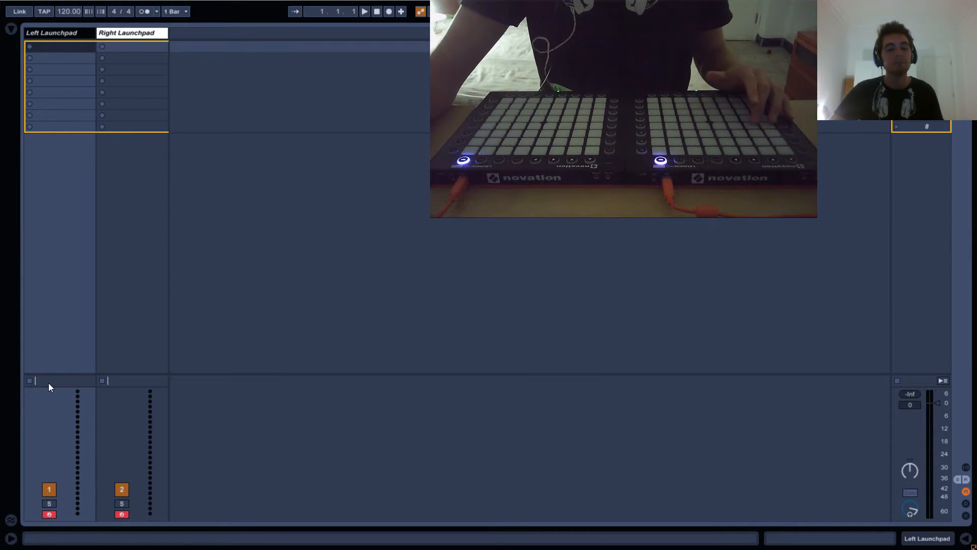
mouse_move(56, 386)
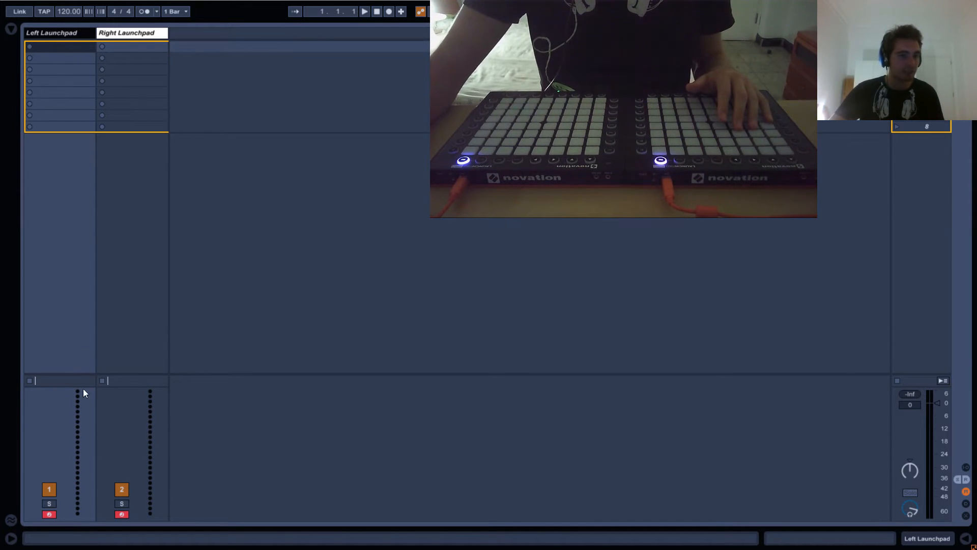
mouse_move(421, 367)
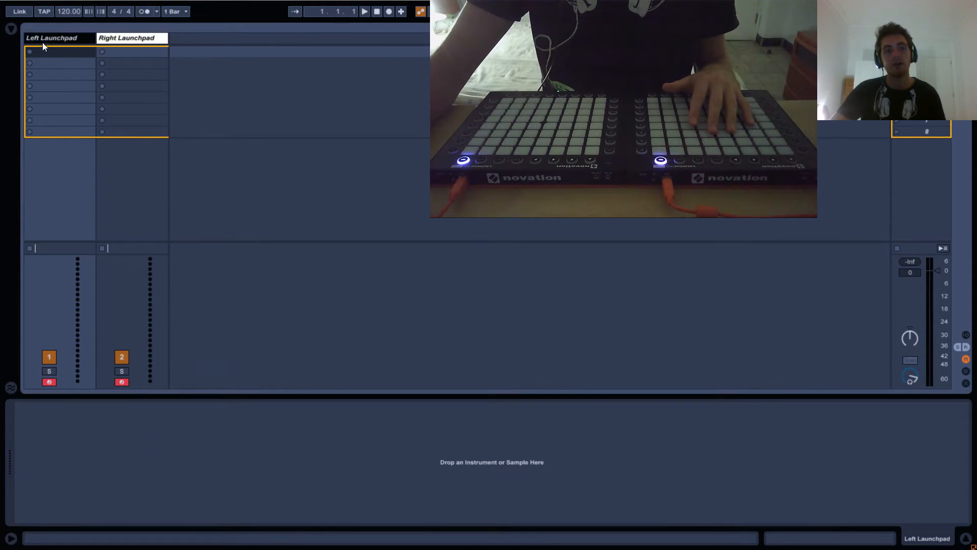
Step: Browse Sounds and Max for Live, then list MIDI Effects and select Arpeggiator and Note Length
left_click(11, 30)
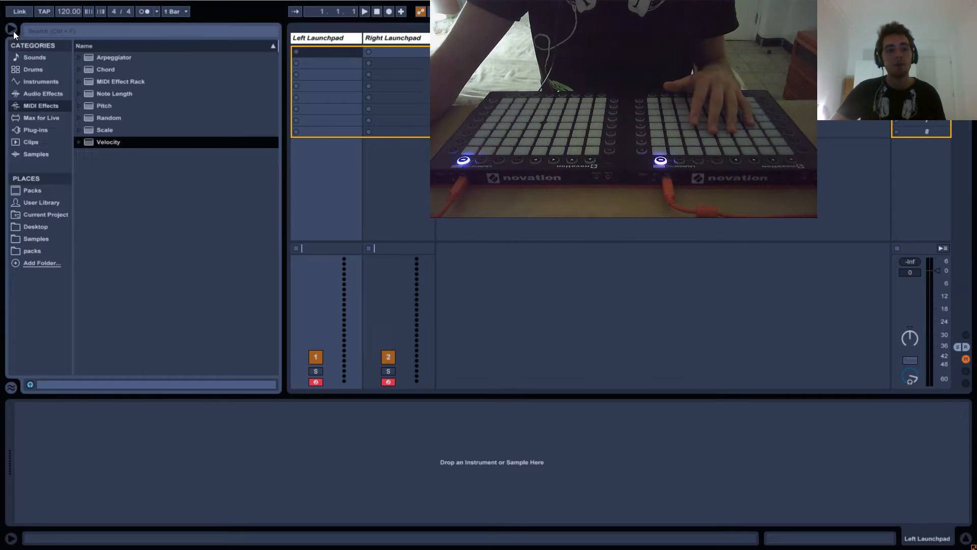
left_click(34, 57)
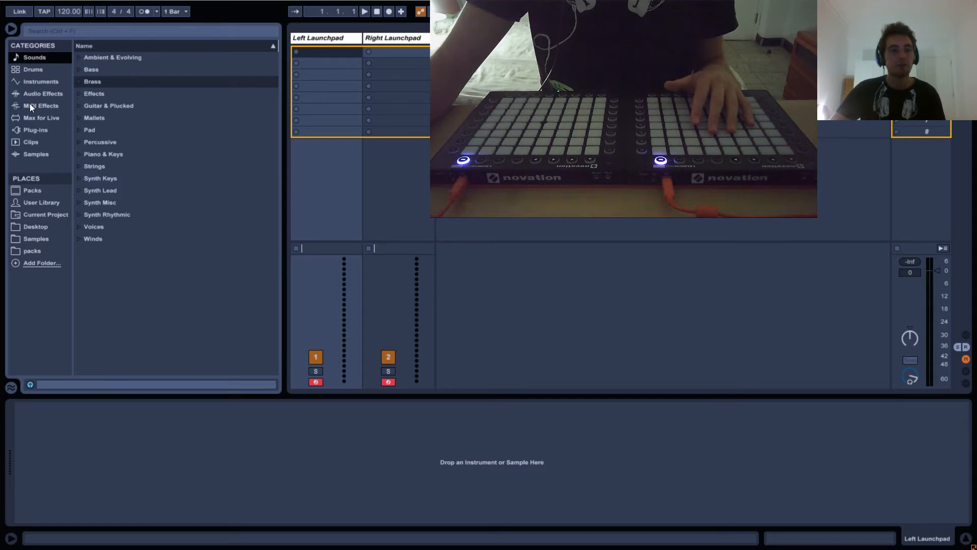
left_click(41, 105)
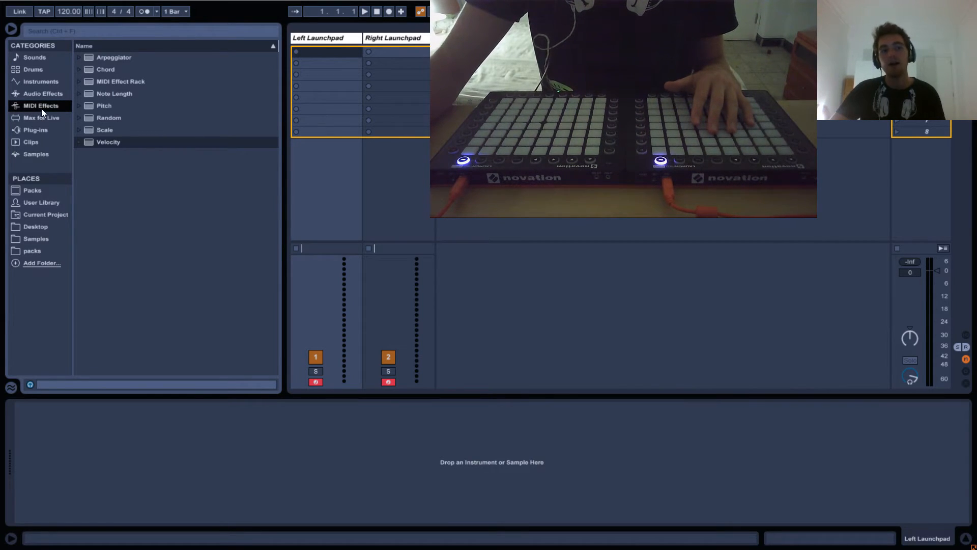
left_click(41, 117)
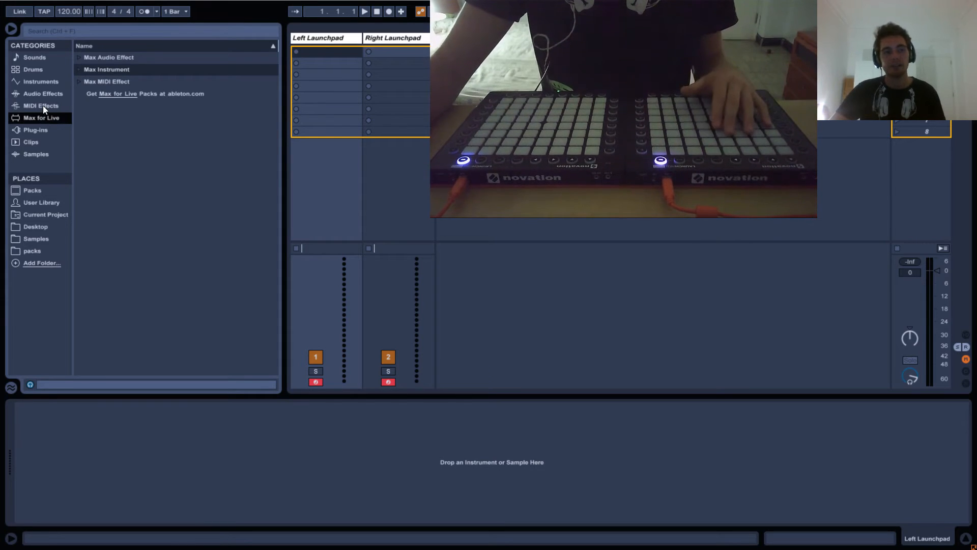
left_click(42, 106)
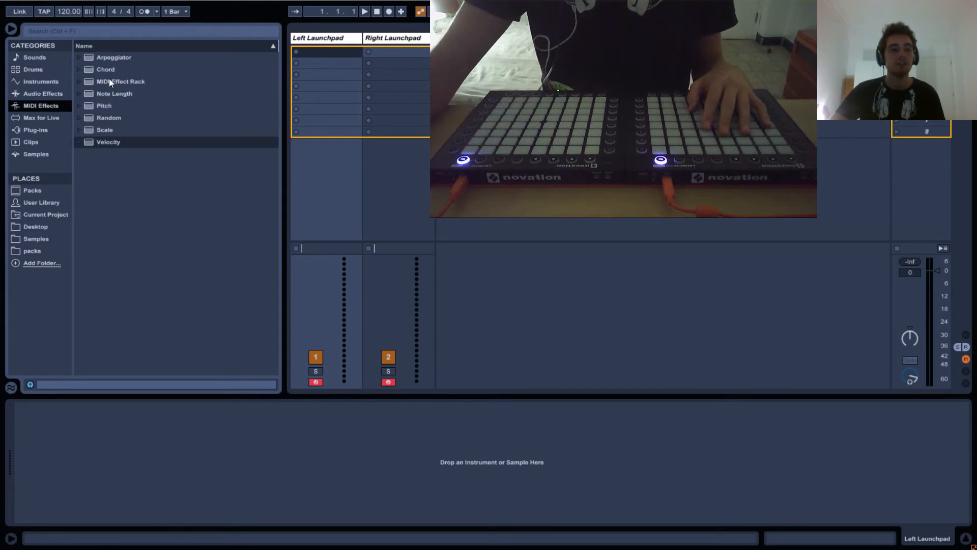
left_click(114, 56)
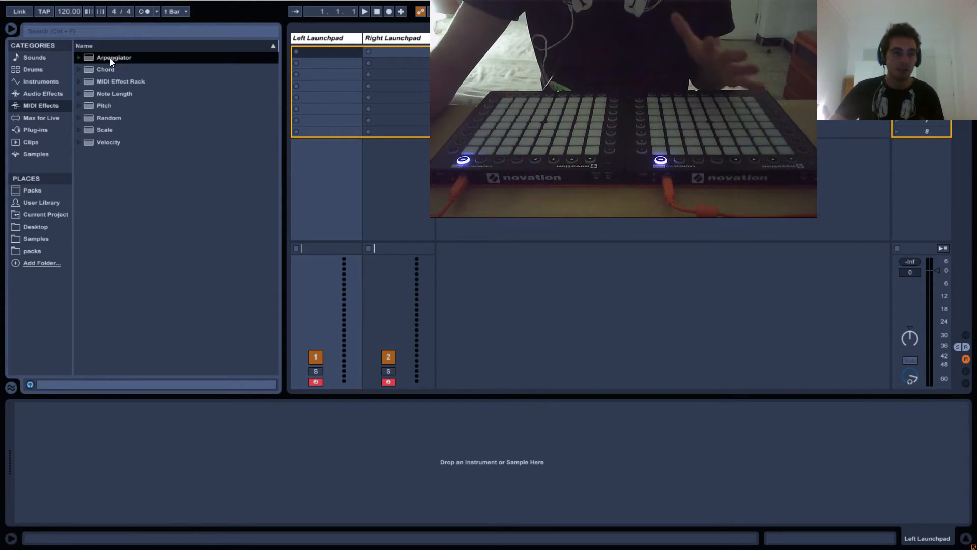
left_click(114, 93)
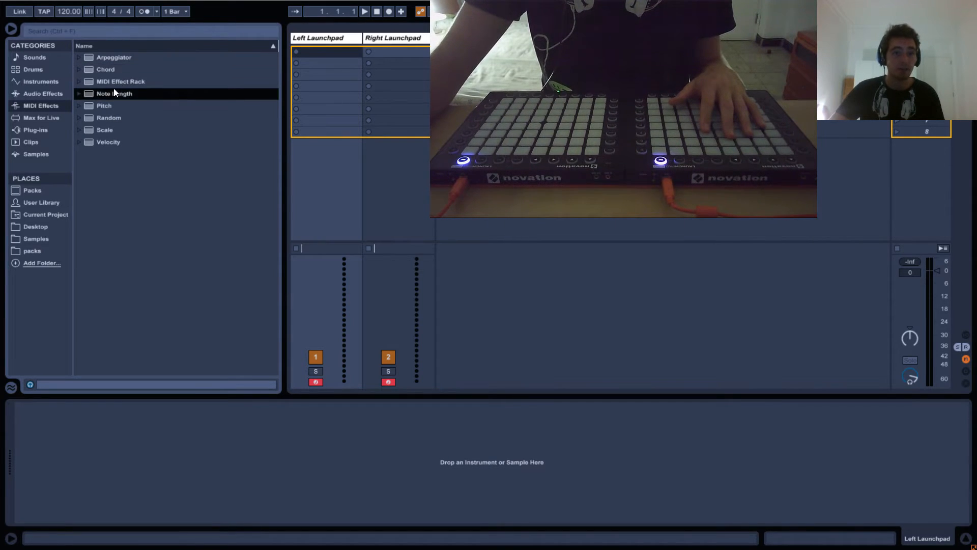
mouse_move(109, 136)
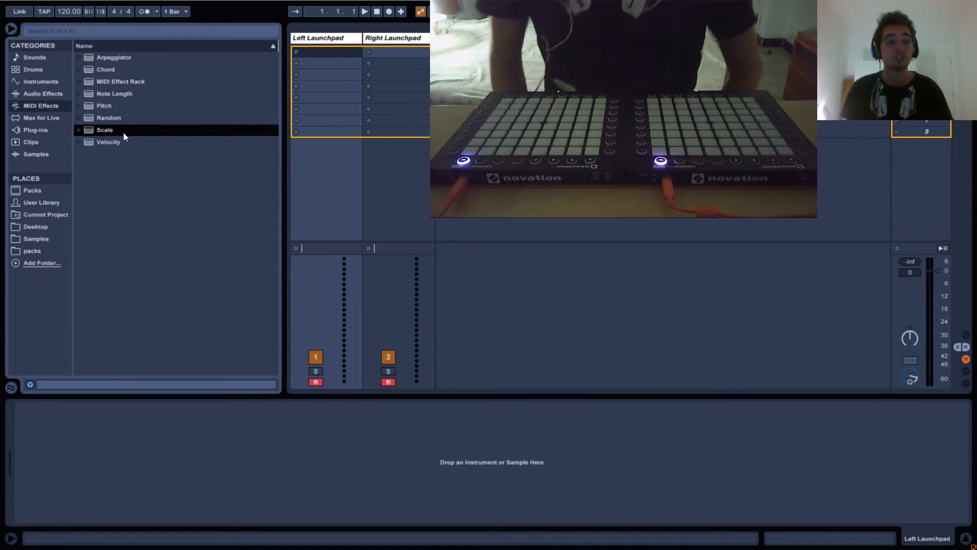
mouse_move(354, 289)
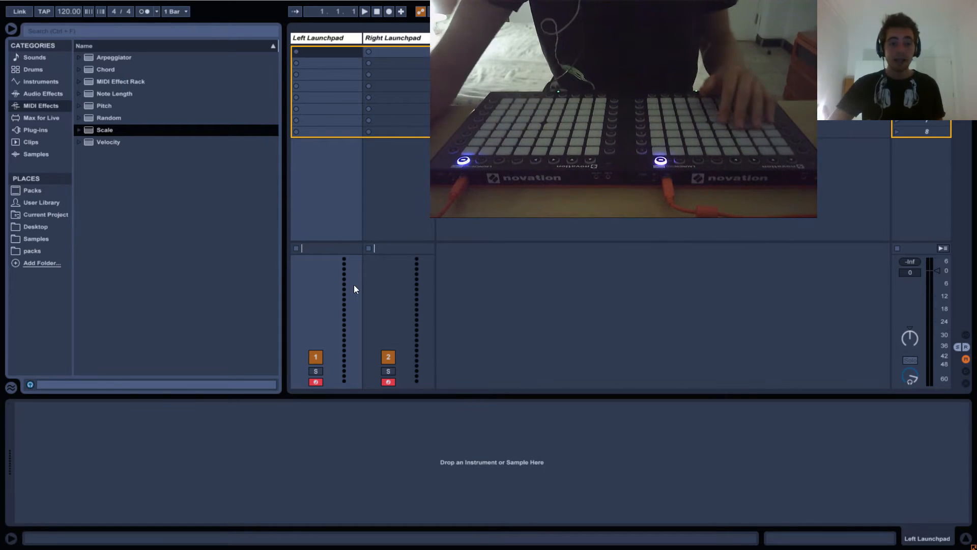
mouse_move(350, 316)
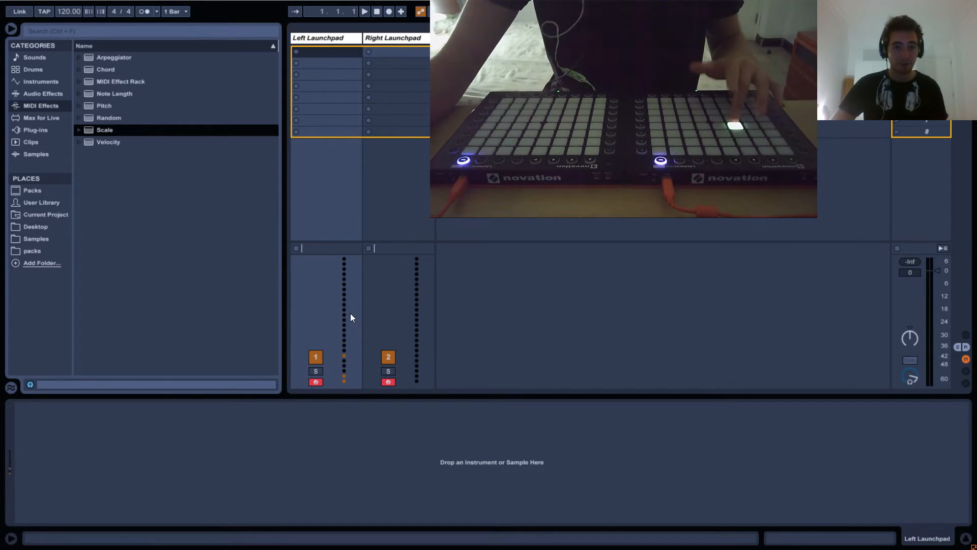
mouse_move(200, 372)
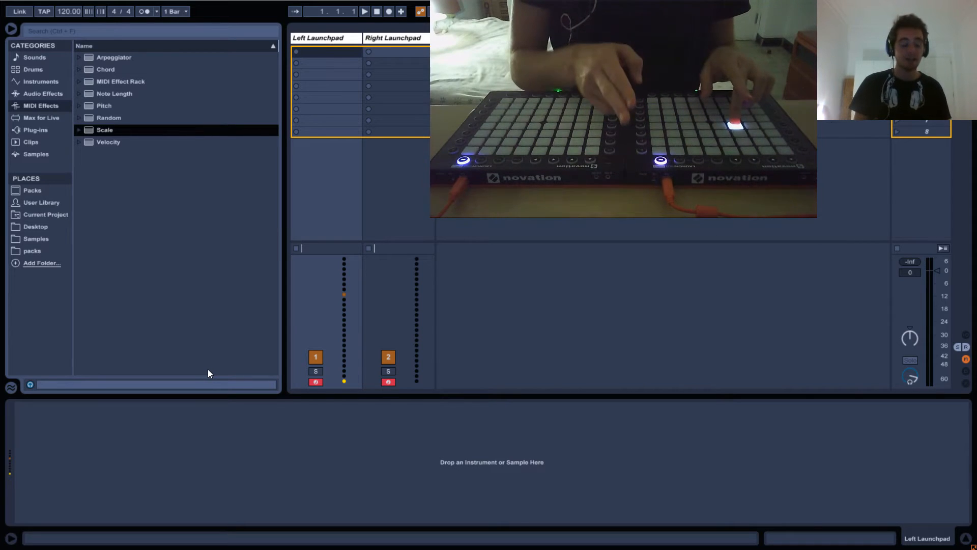
mouse_move(314, 42)
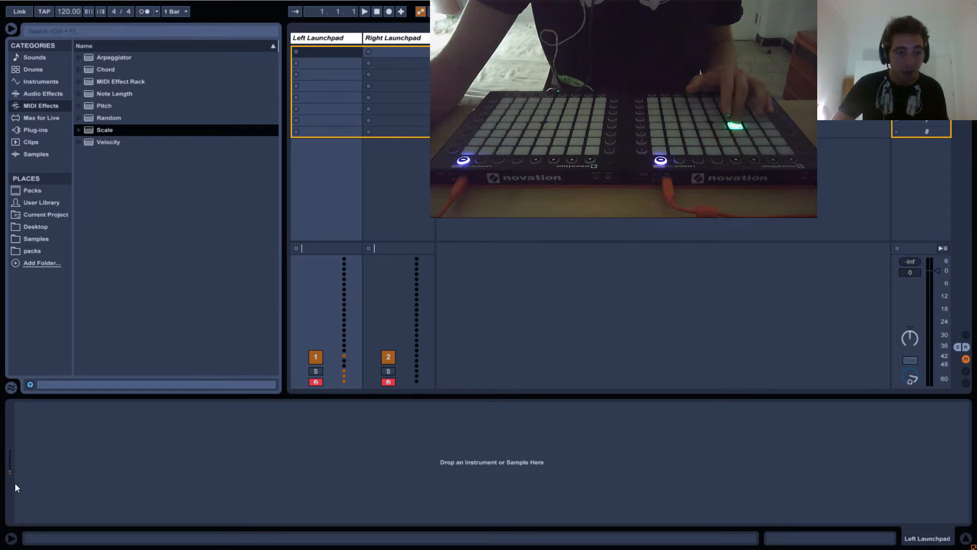
mouse_move(9, 445)
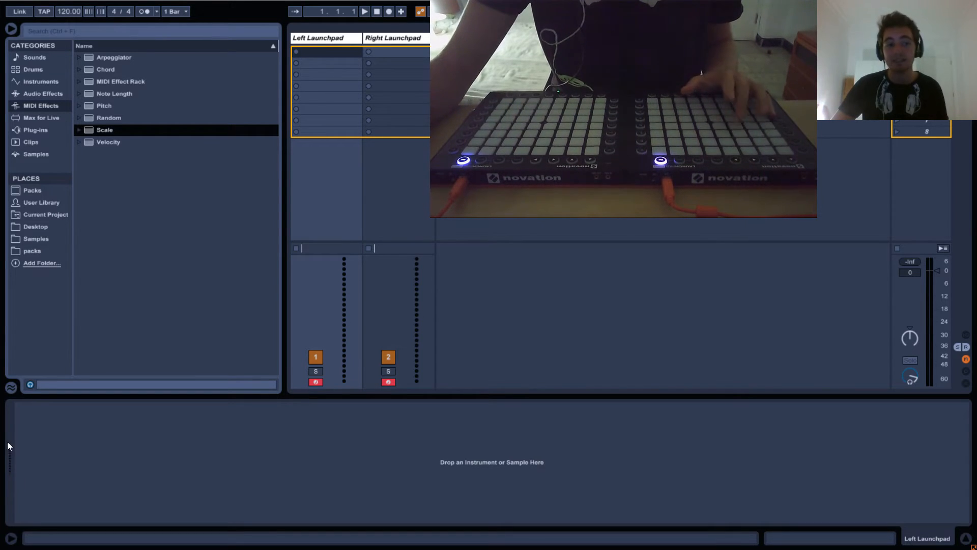
mouse_move(80, 447)
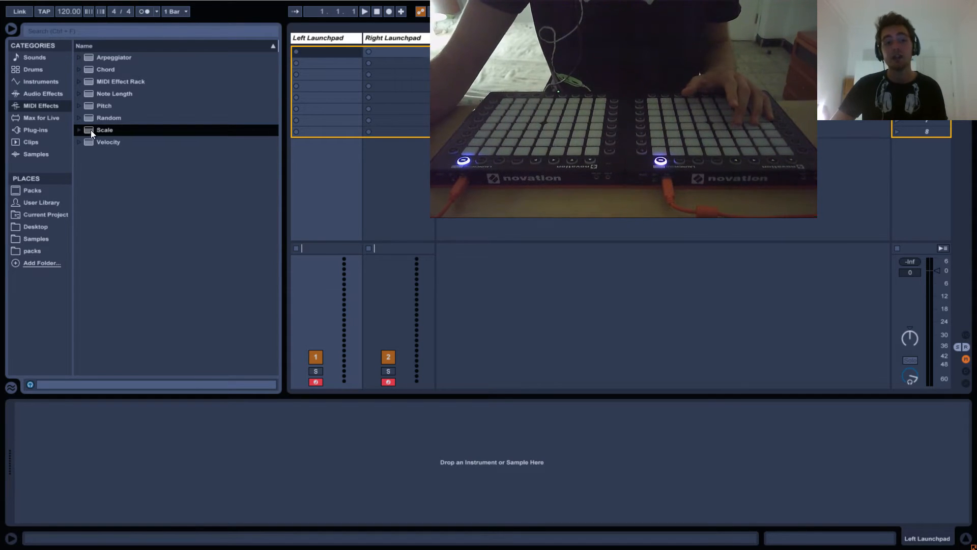
Step: Load the Scale MIDI effect onto the Left Launchpad track
double_click(104, 130)
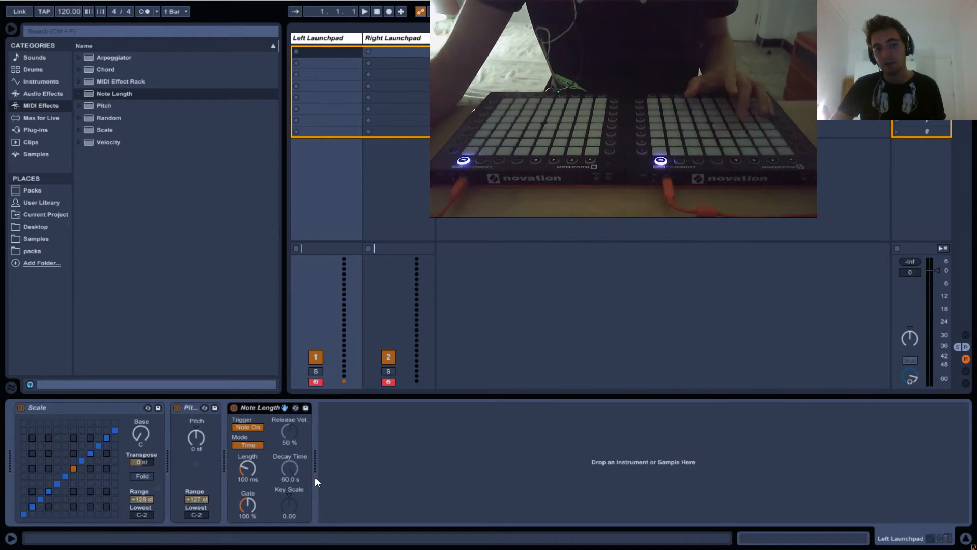
mouse_move(316, 473)
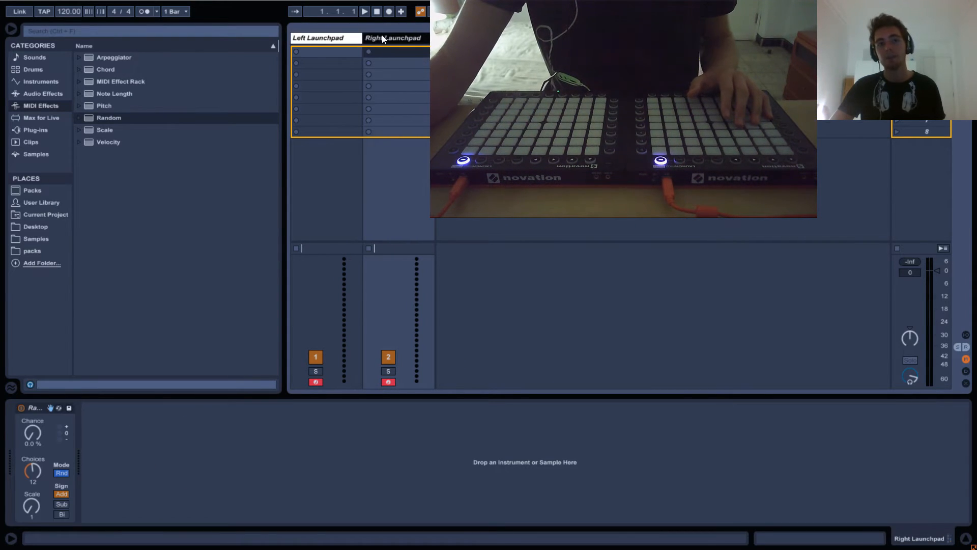
Step: Select the Left Launchpad track to show its empty device chain
left_click(319, 38)
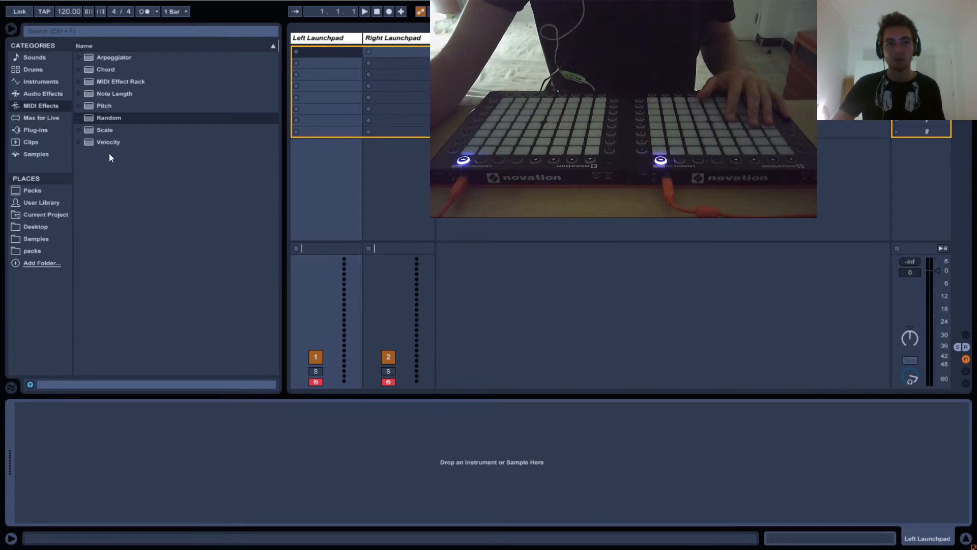
Step: Load the Velocity MIDI effect from the browser onto the Left Launchpad track
left_click(108, 141)
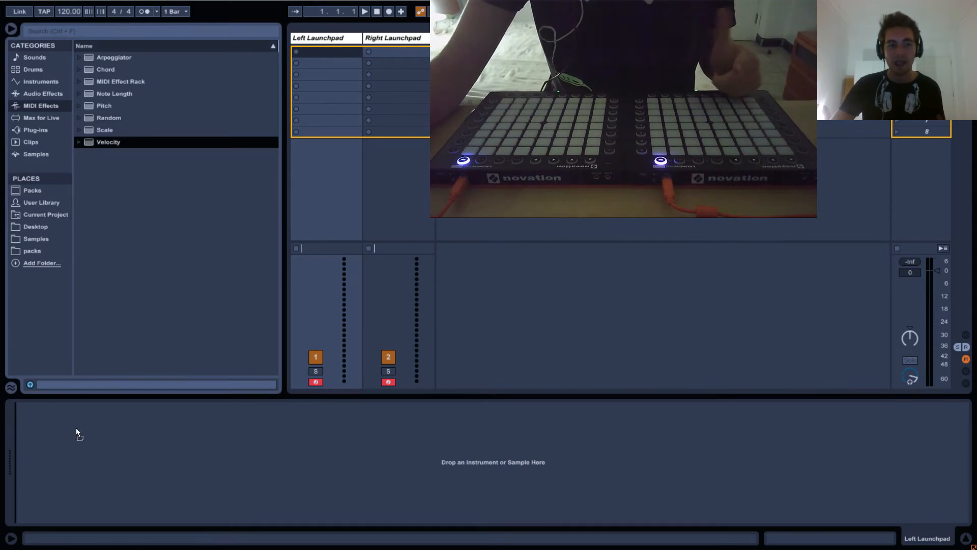
double_click(108, 141)
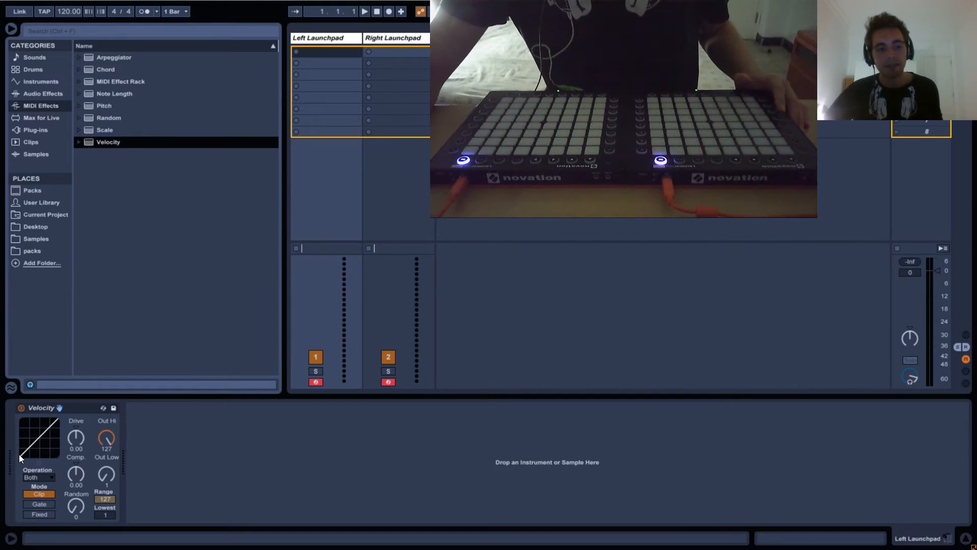
mouse_move(55, 427)
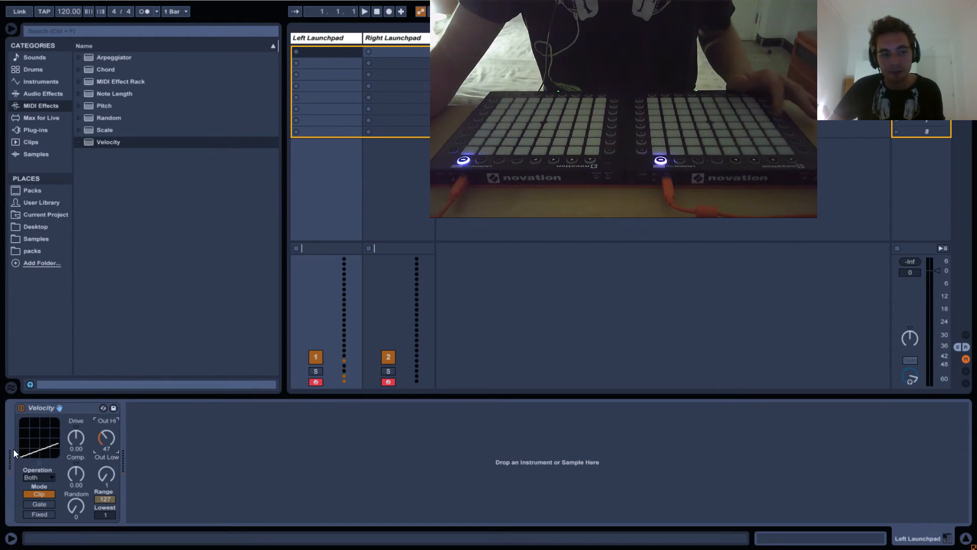
mouse_move(125, 475)
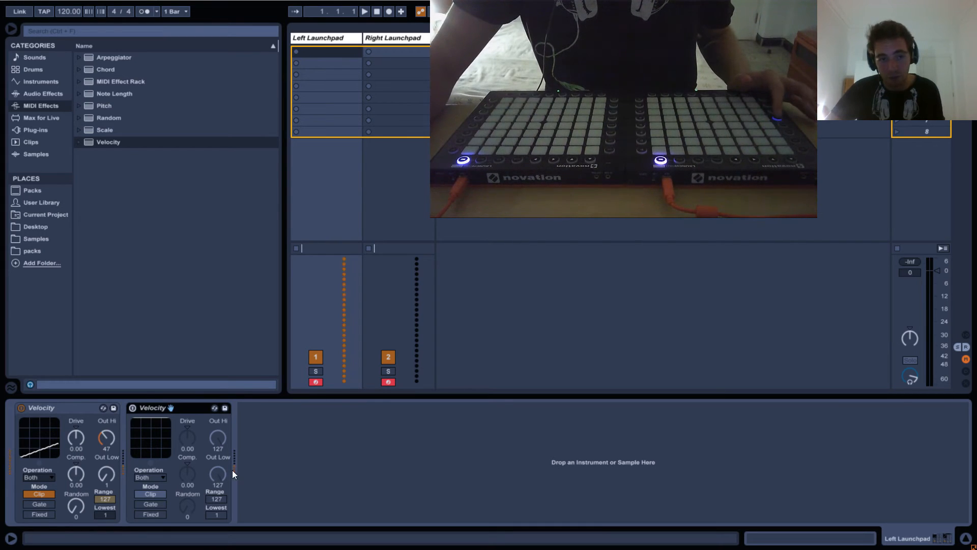
Step: Click in the Left Launchpad device chain while clearing out the Velocity effects
left_click(132, 407)
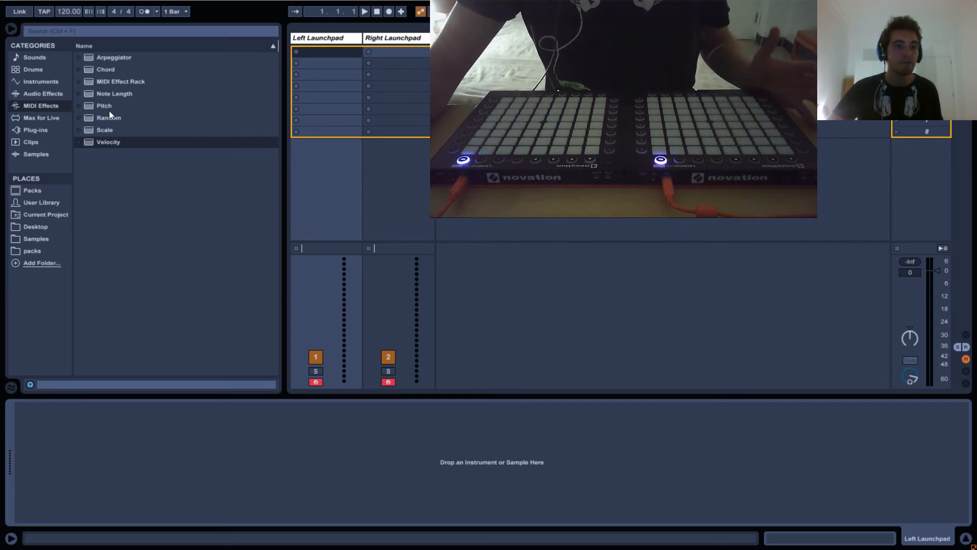
Step: Load the Chord MIDI effect onto the Left Launchpad track
left_click(105, 68)
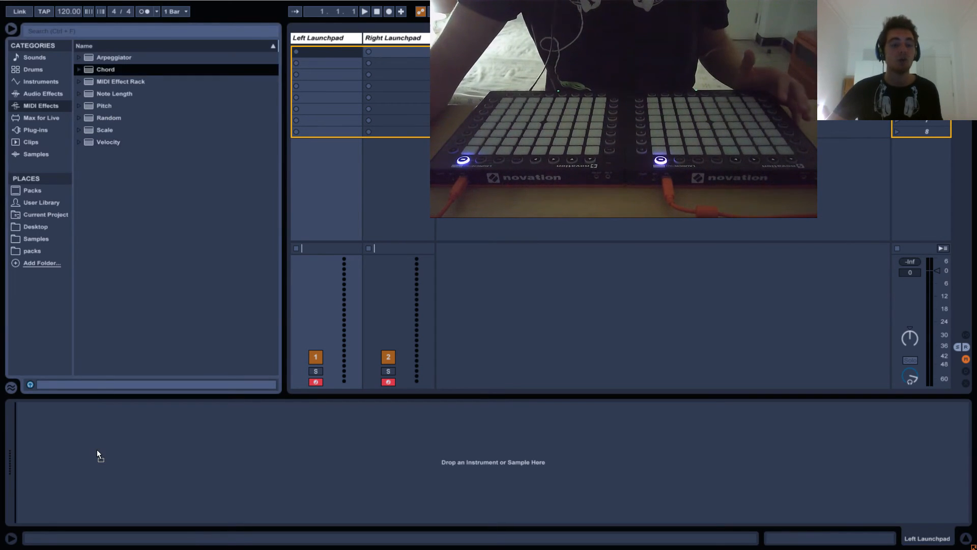
double_click(105, 69)
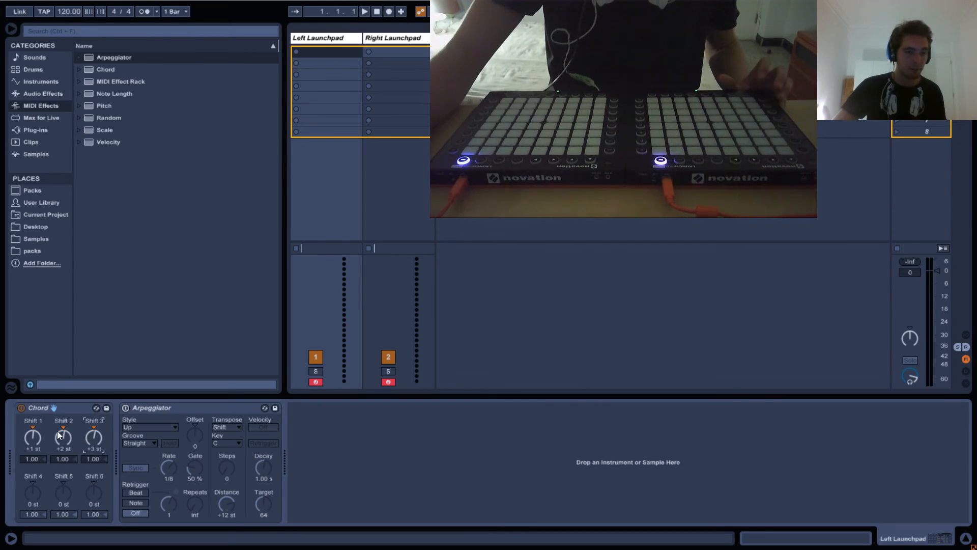
mouse_move(66, 441)
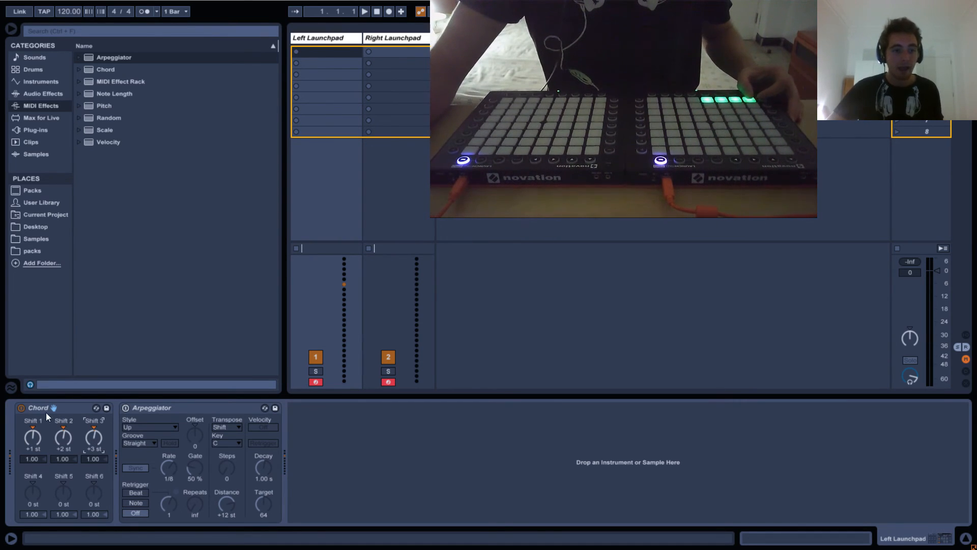
Step: Turn off the Chord device on the Left Launchpad track
left_click(21, 408)
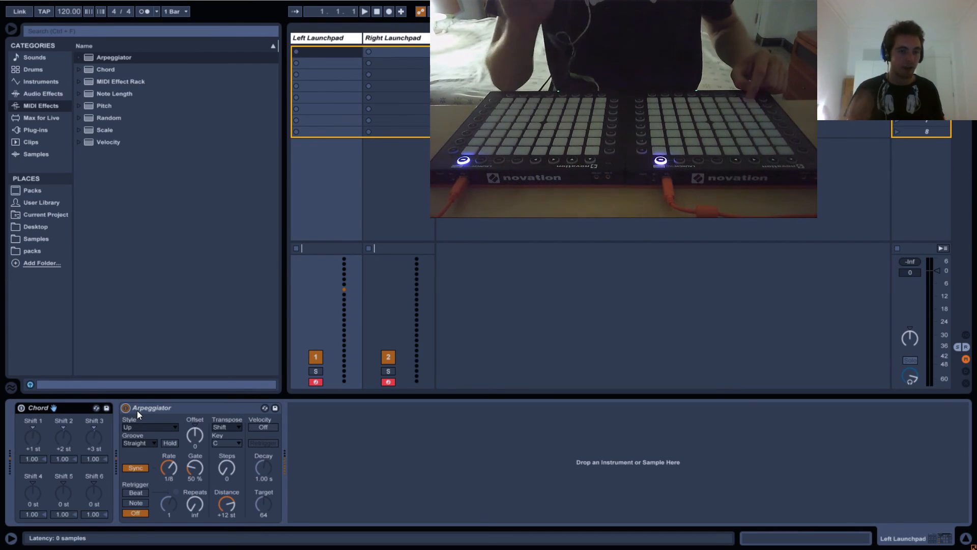
Step: Turn off the Arpeggiator device on the Left Launchpad track
left_click(136, 467)
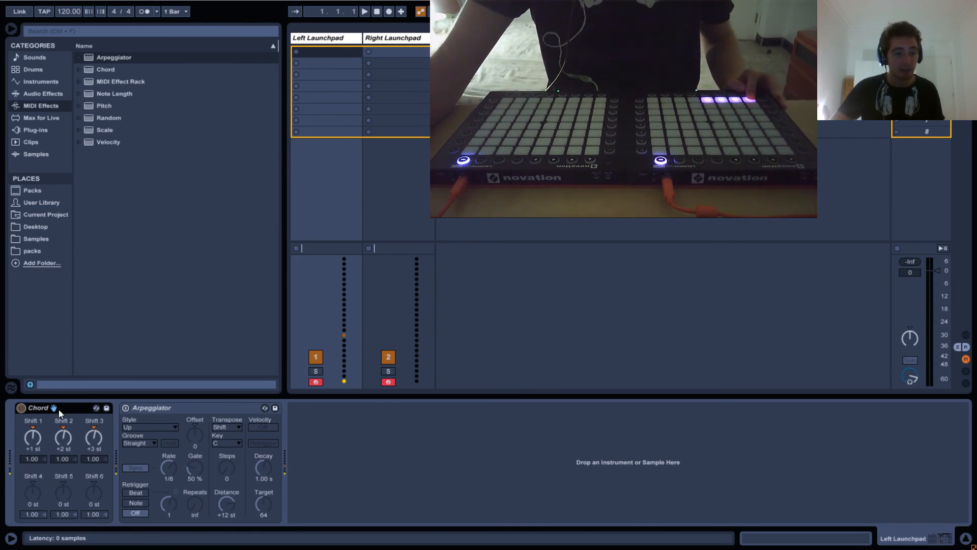
mouse_move(115, 471)
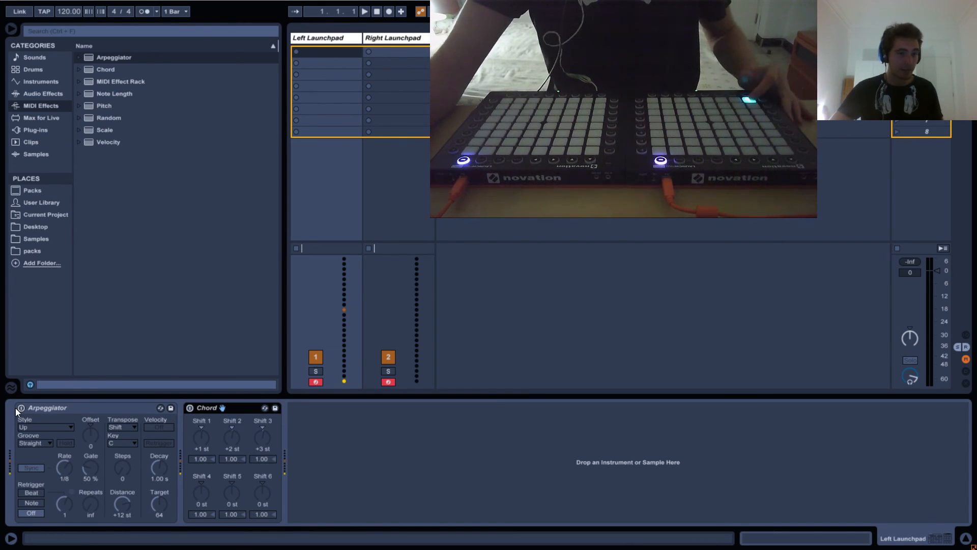
Step: Turn the Arpeggiator device back on ahead of the Chord effect
left_click(20, 407)
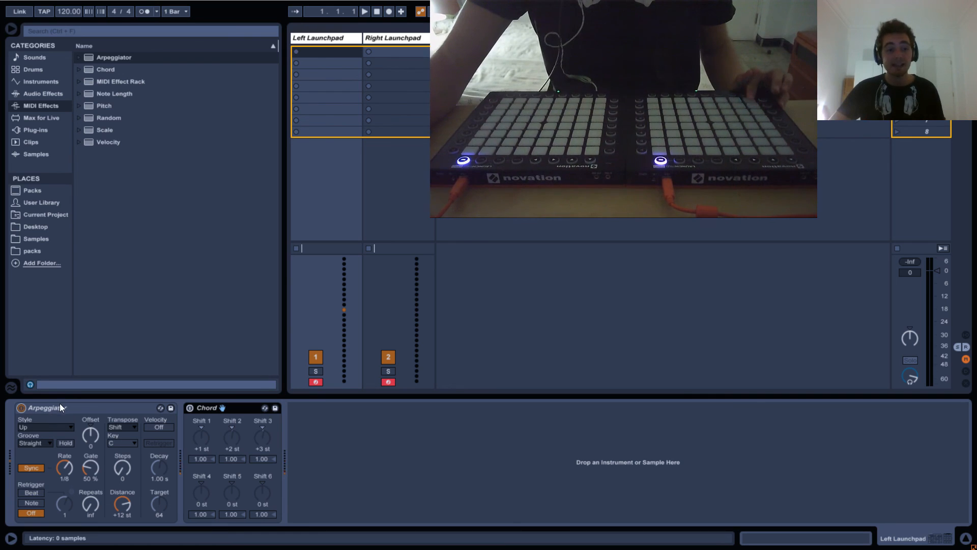
mouse_move(177, 433)
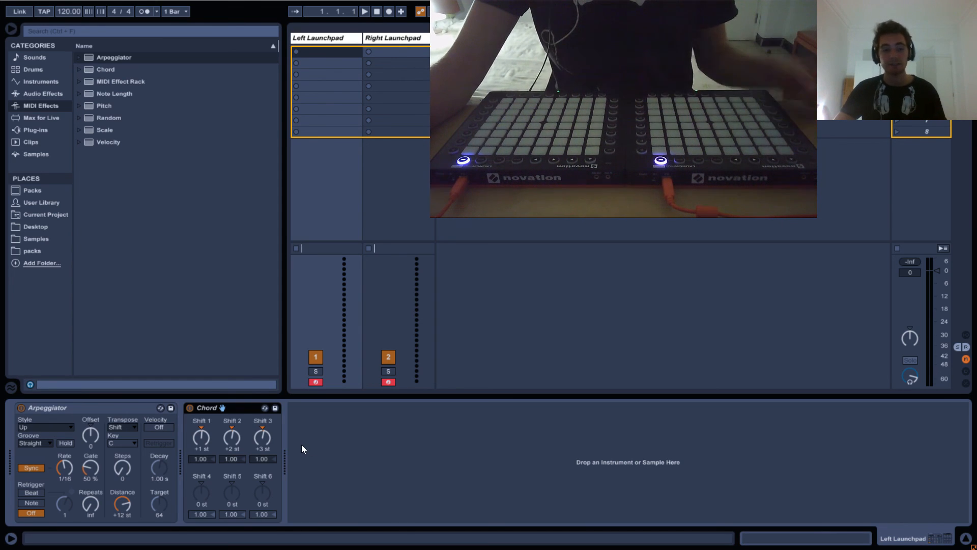
mouse_move(295, 447)
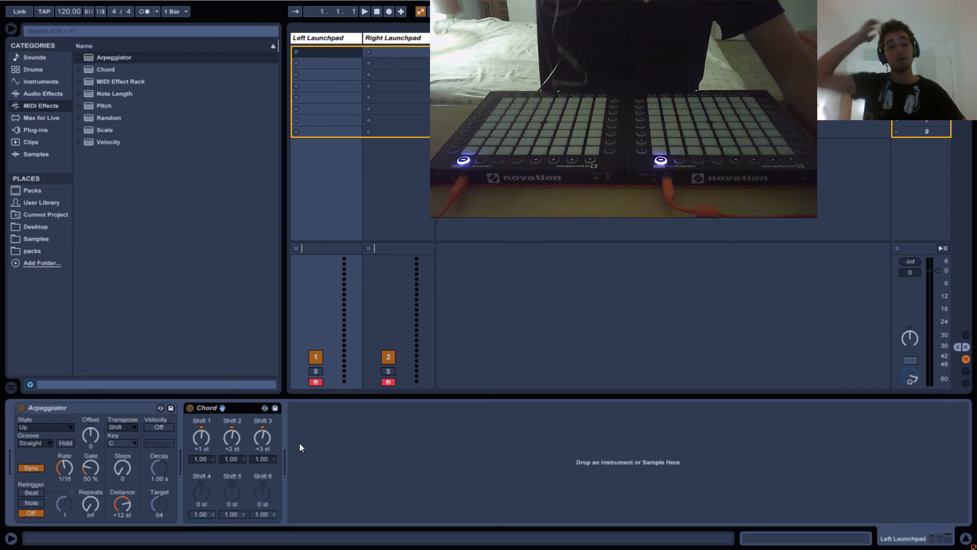
mouse_move(231, 407)
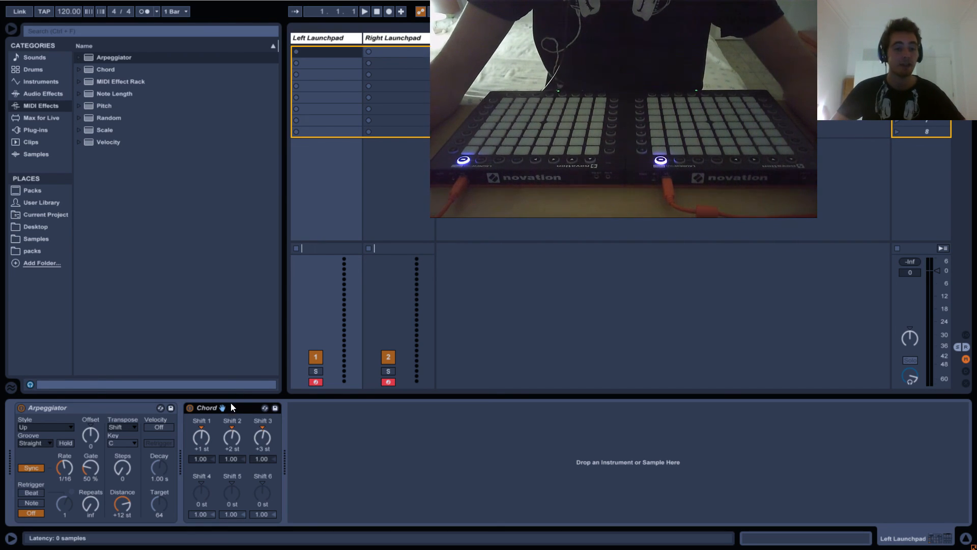